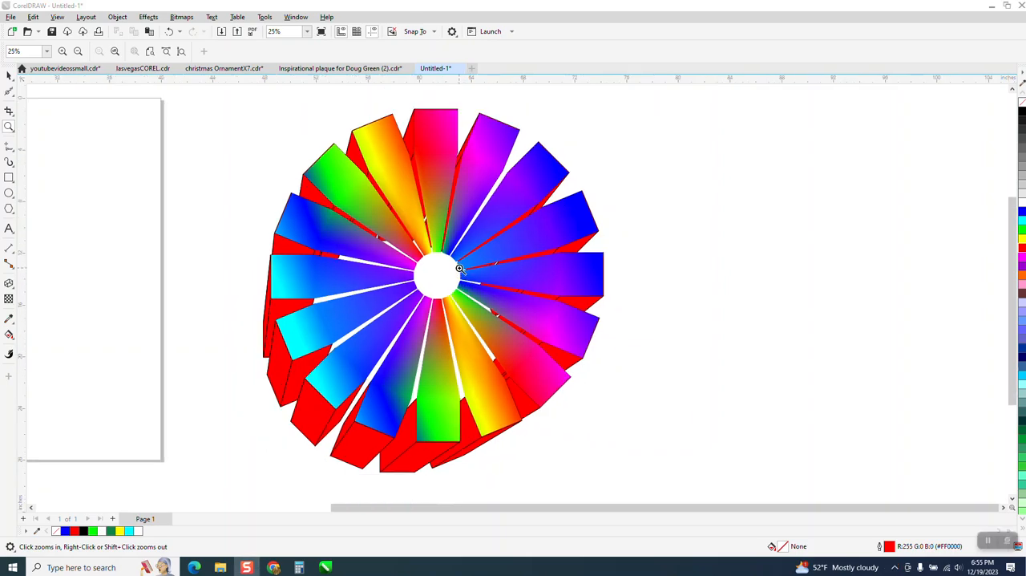
- Zoom out beside the pinwheel and draw a circle about 21.8 inches wide
left_click(459, 268)
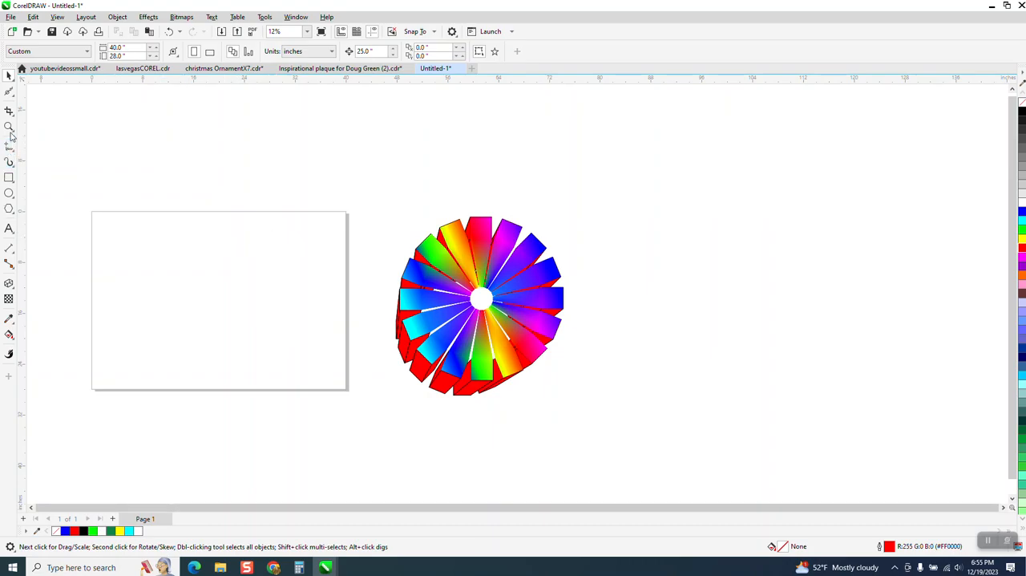
left_click(9, 193)
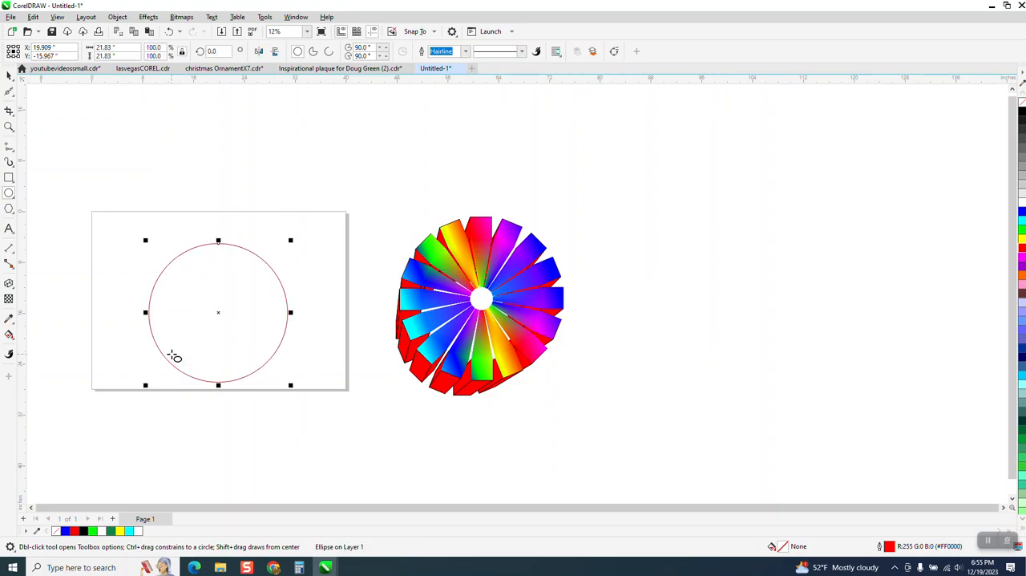
- Draw a small square and snap it onto the circle's top edge
left_click_drag(218, 312, 218, 300)
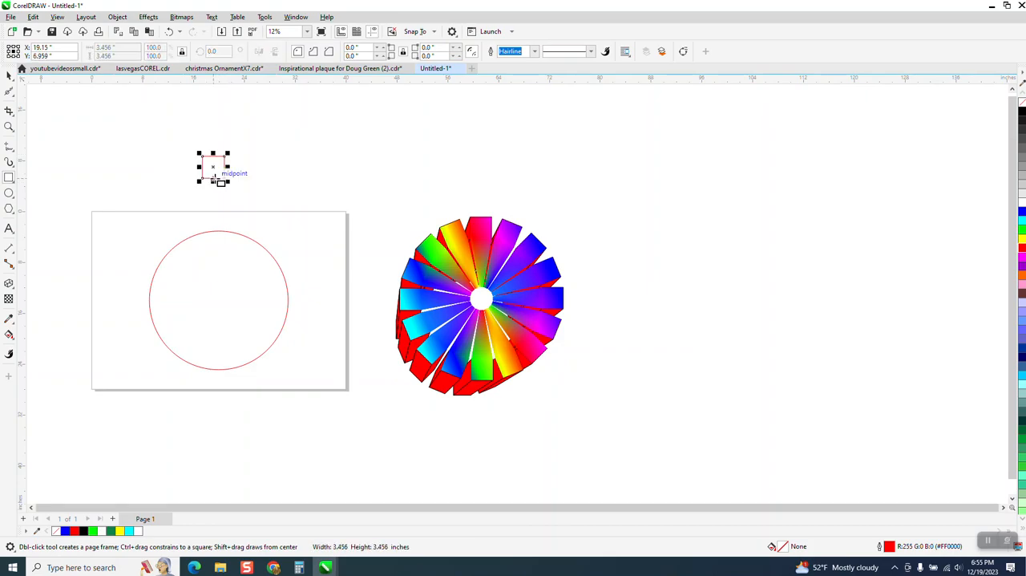
left_click_drag(212, 167, 219, 300)
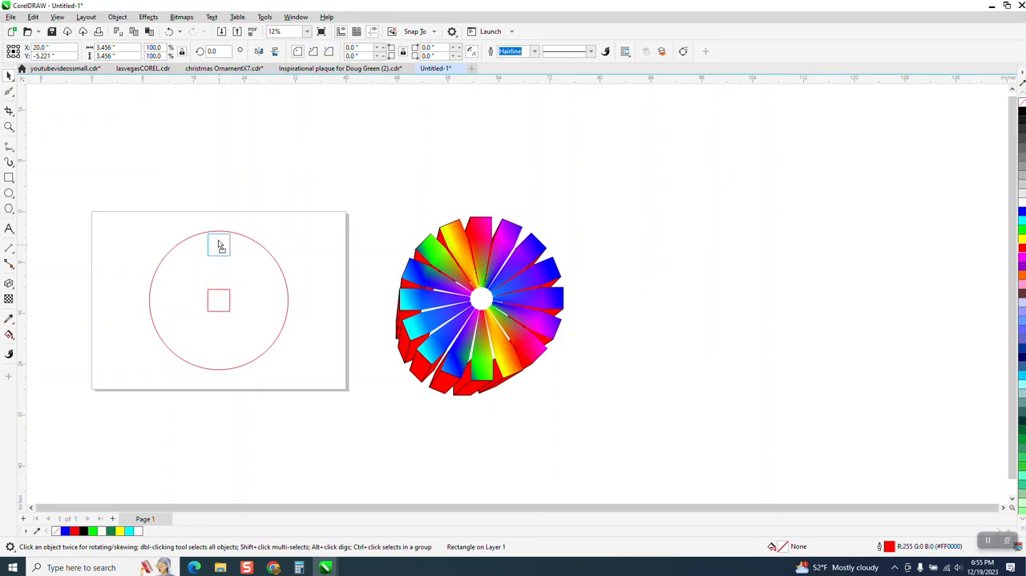
left_click_drag(218, 300, 218, 231)
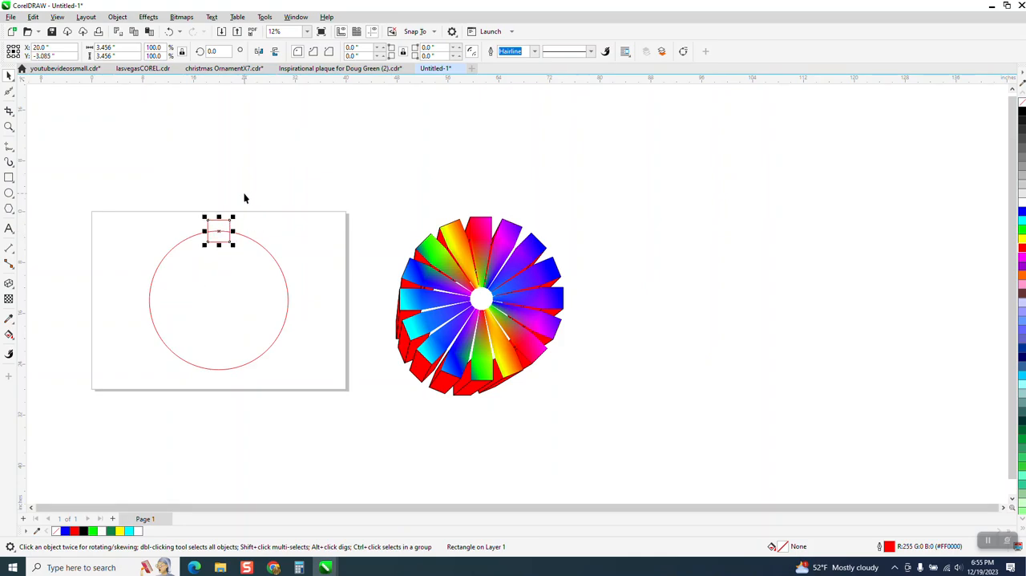
- Reselect the square and move its rotation centre to the circle's middle
left_click(148, 16)
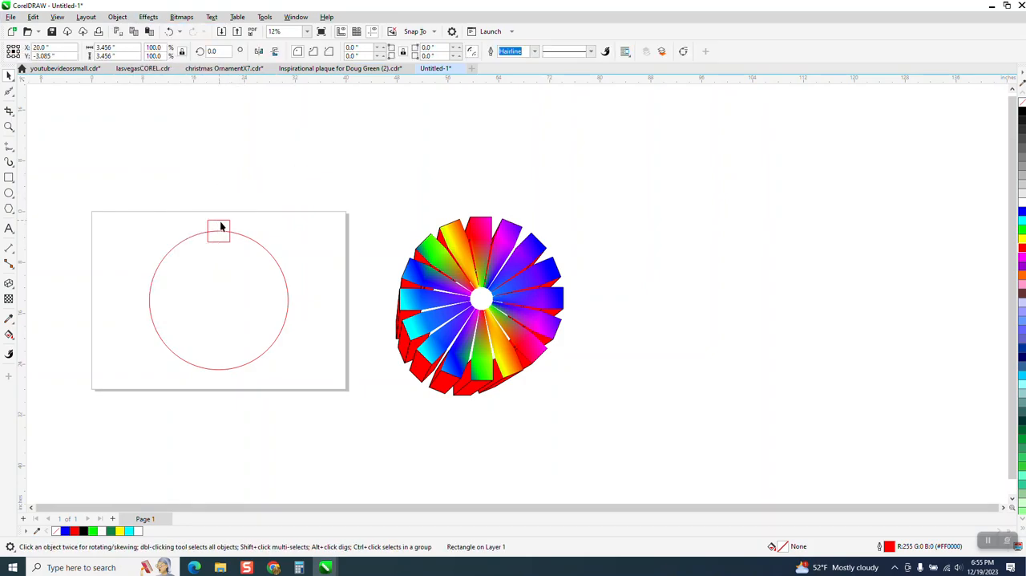
left_click(219, 230)
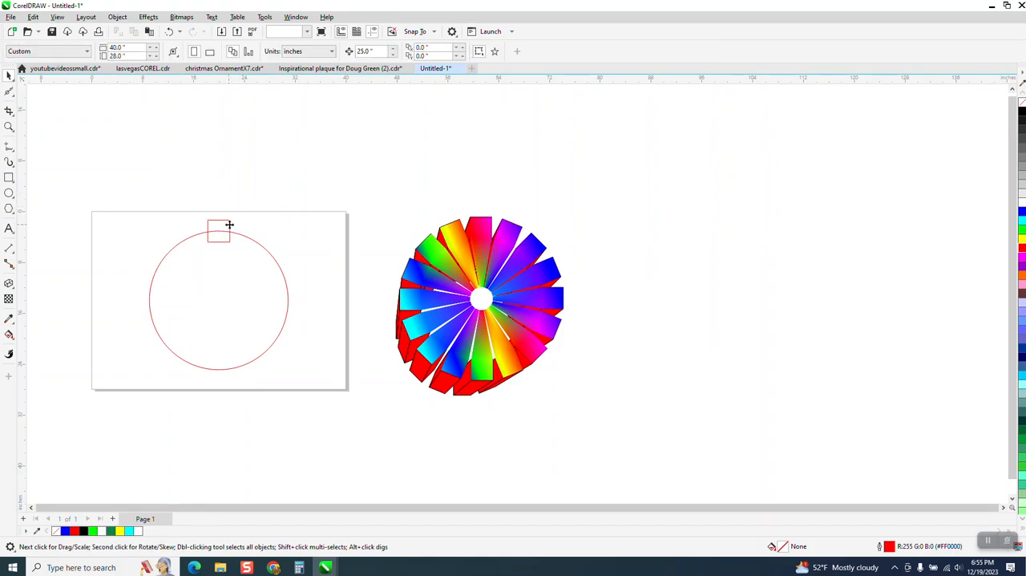
left_click(219, 235)
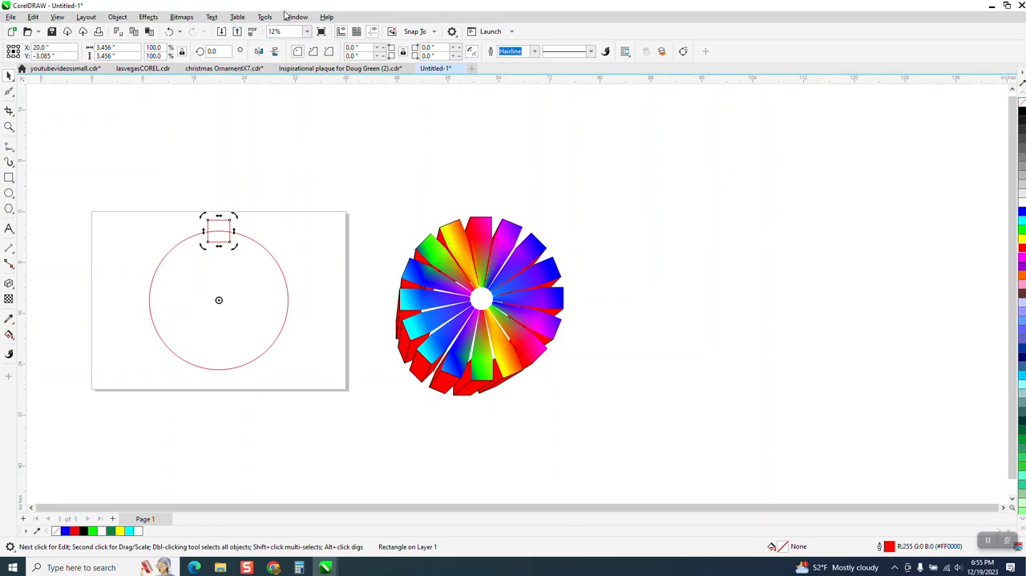
left_click(297, 16)
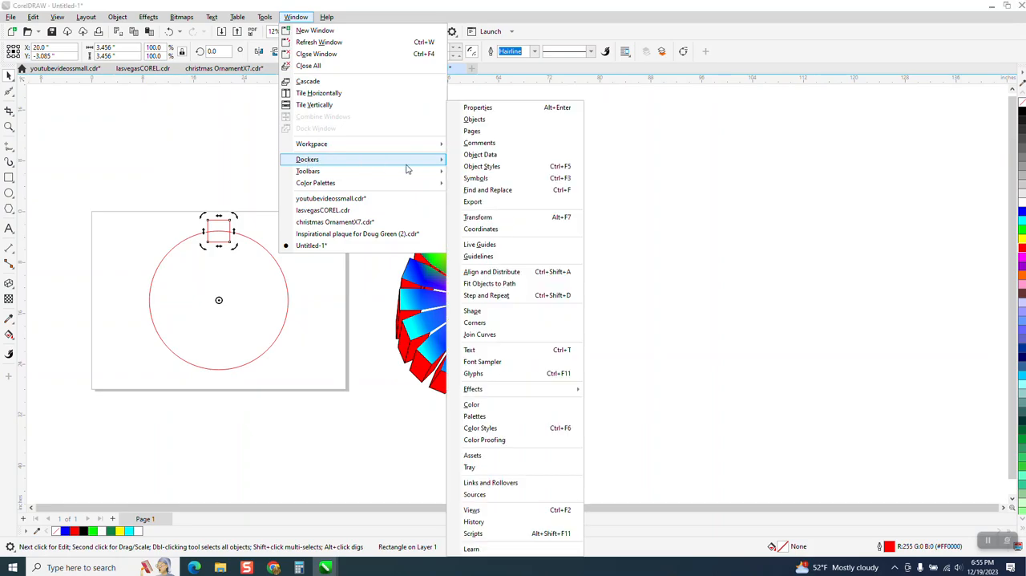
- Rotate 15 copies of the square in 22.5-degree steps around the circle's centre
left_click(478, 216)
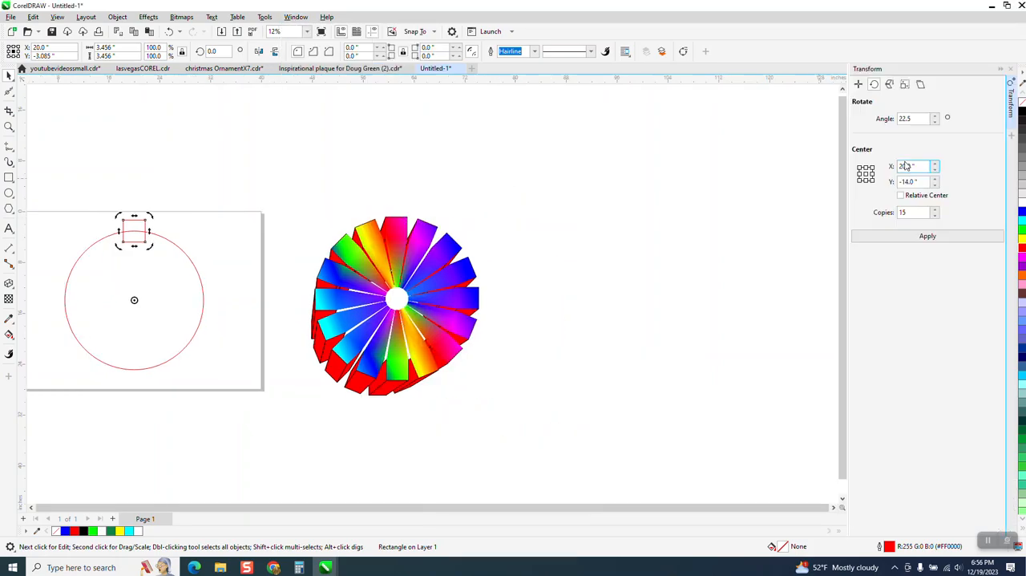
left_click(928, 235)
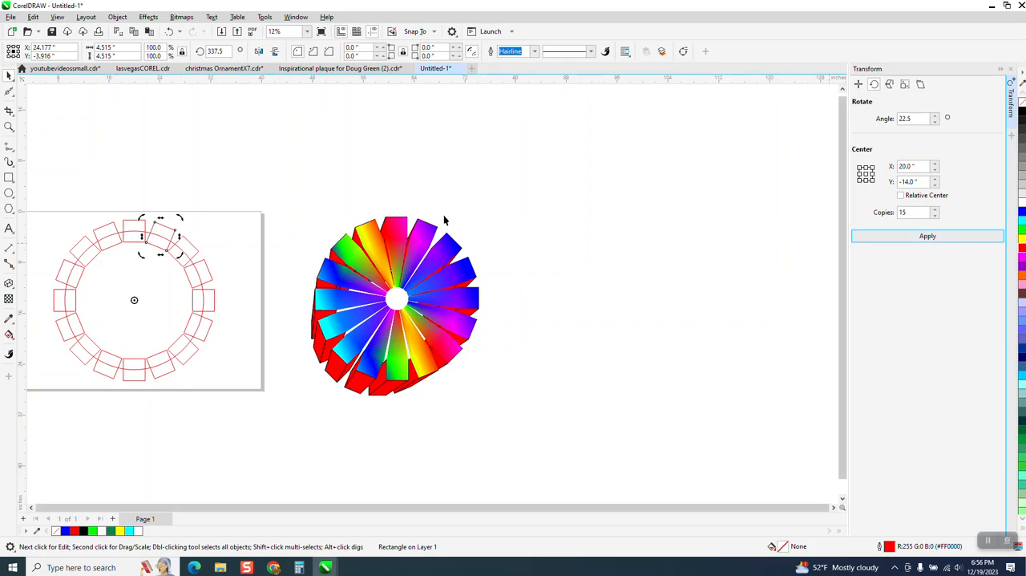
left_click(134, 229)
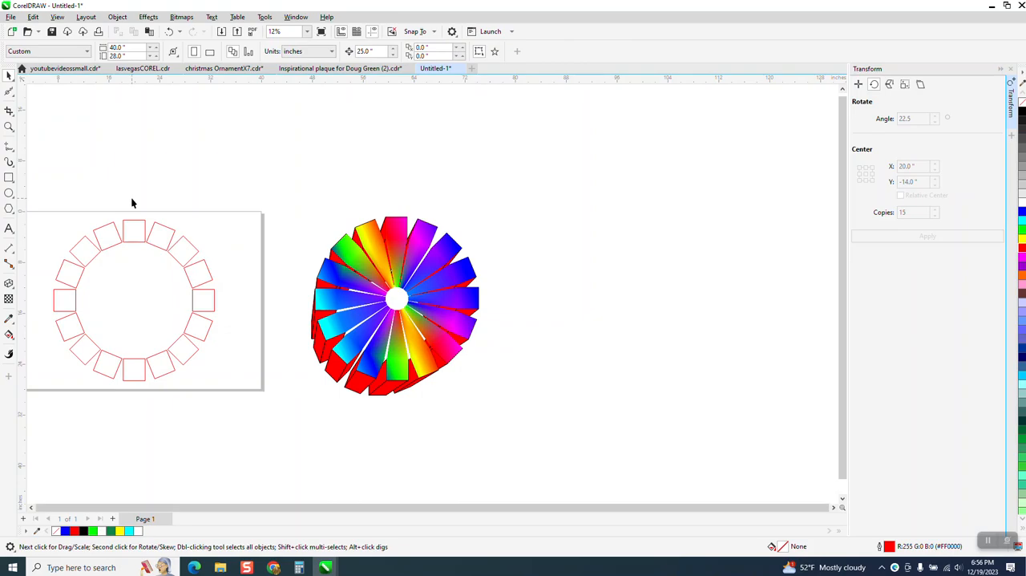
- Combine the sixteen squares into one red ring and drop a copy below the page
scroll("down", 3)
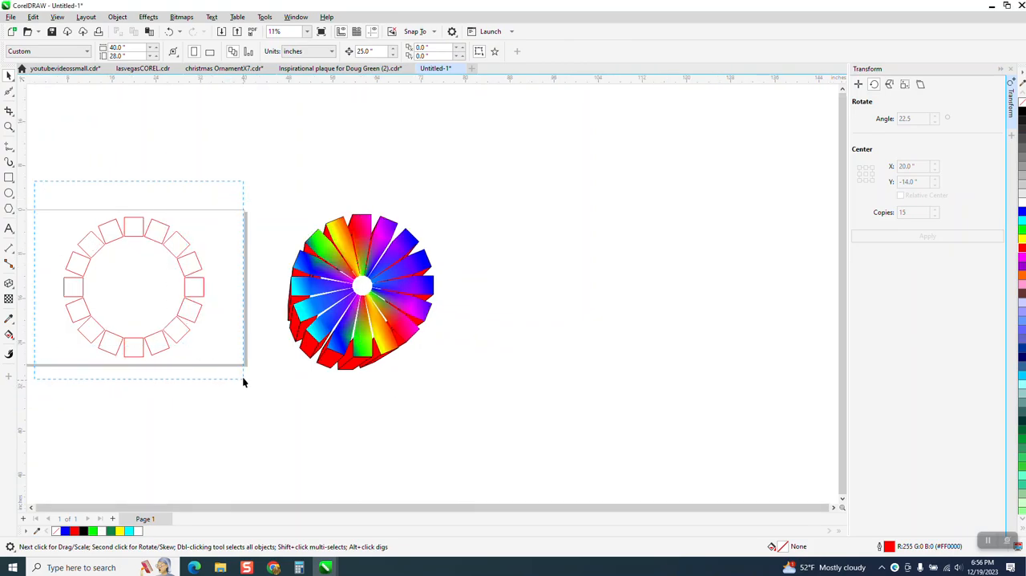
left_click(117, 16)
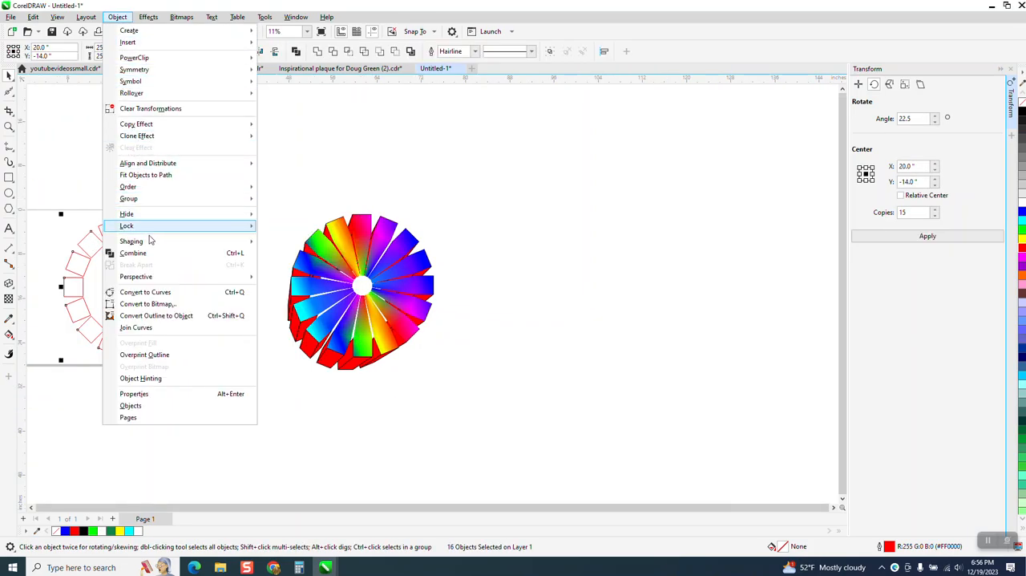
left_click(133, 252)
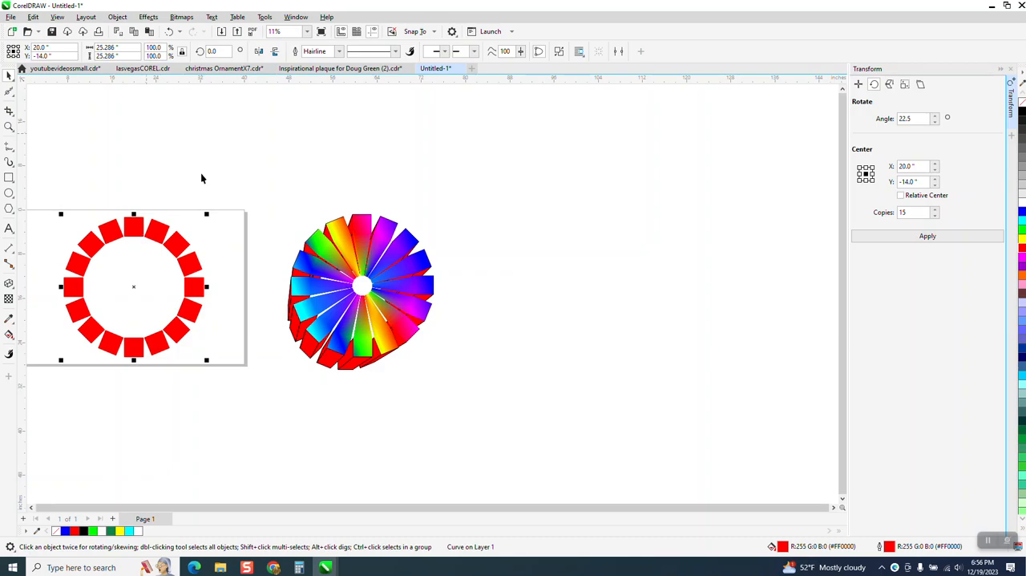
left_click(927, 236)
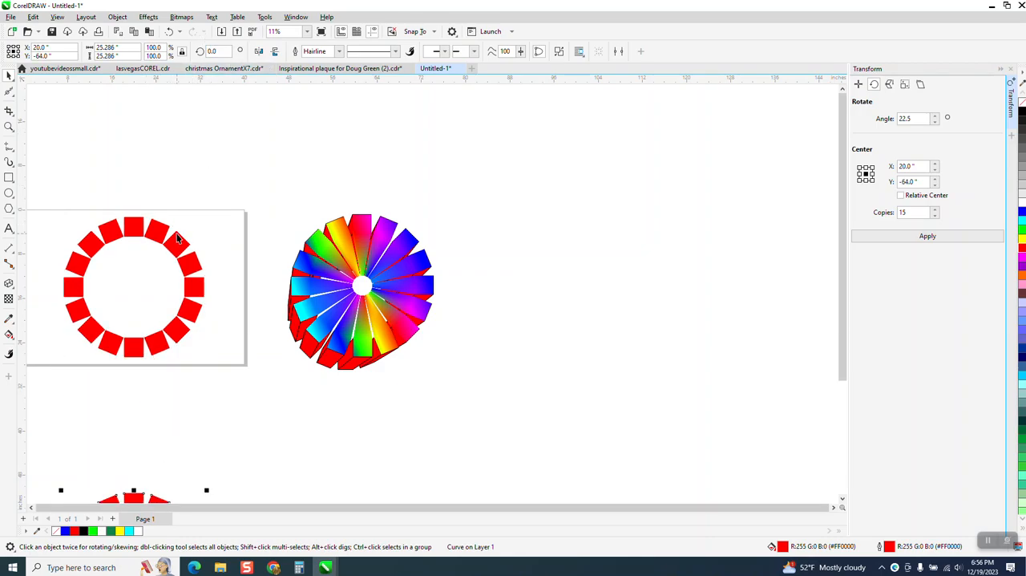
right_click(127, 255)
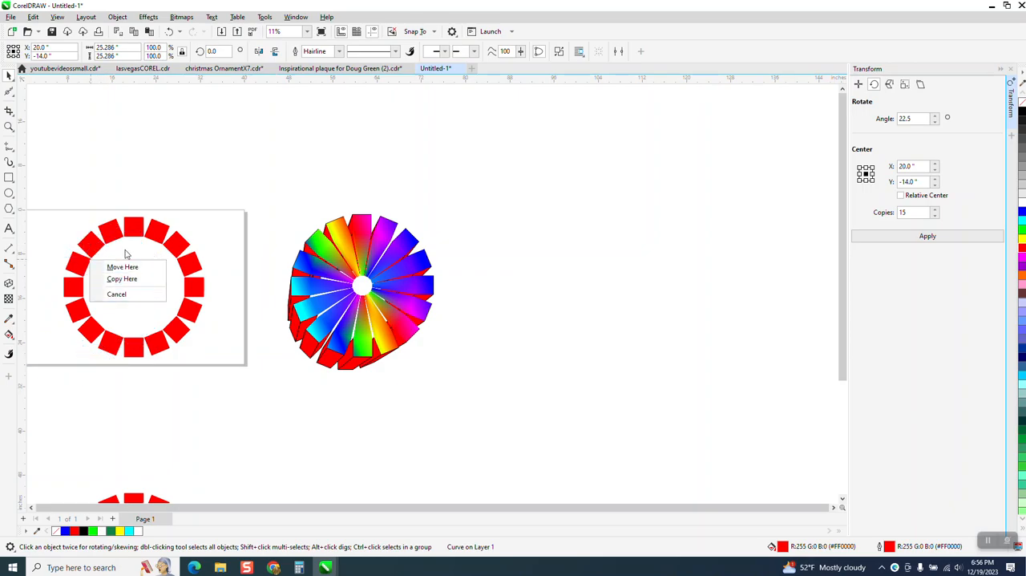
left_click(122, 266)
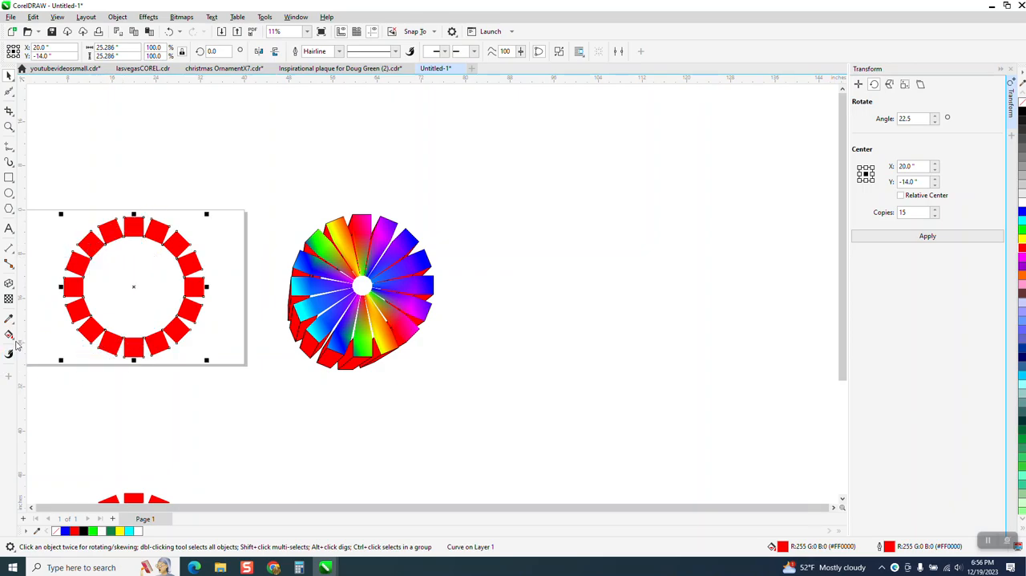
- Pick the Interactive Fill tool to apply a rainbow fountain fill to the ring
left_click(9, 335)
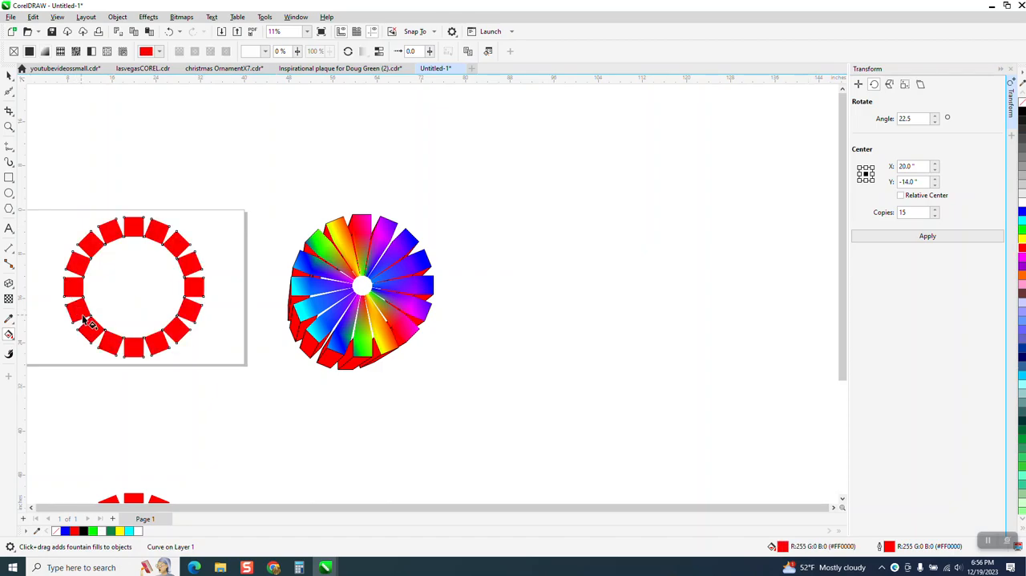
mouse_move(103, 339)
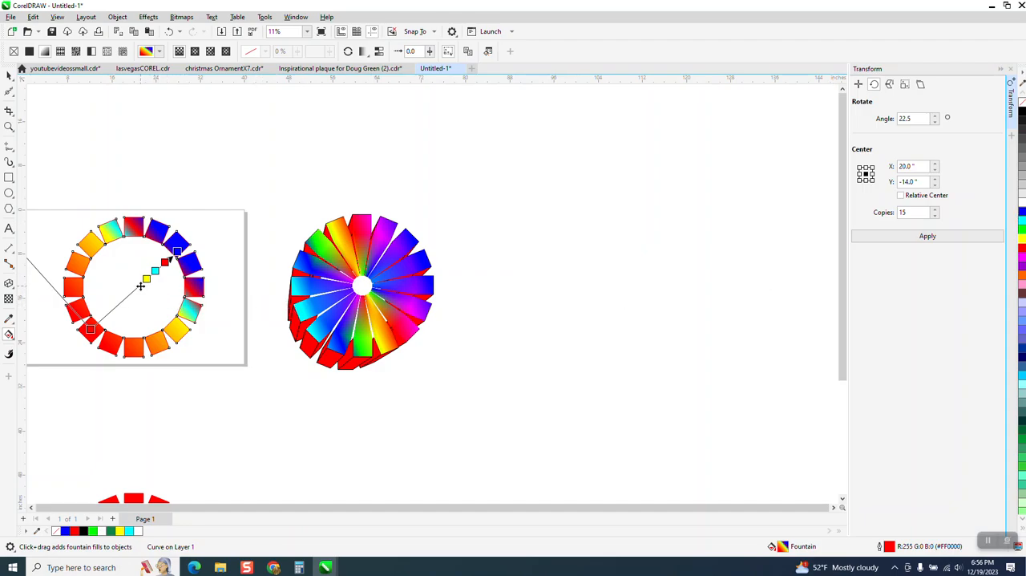
mouse_move(143, 293)
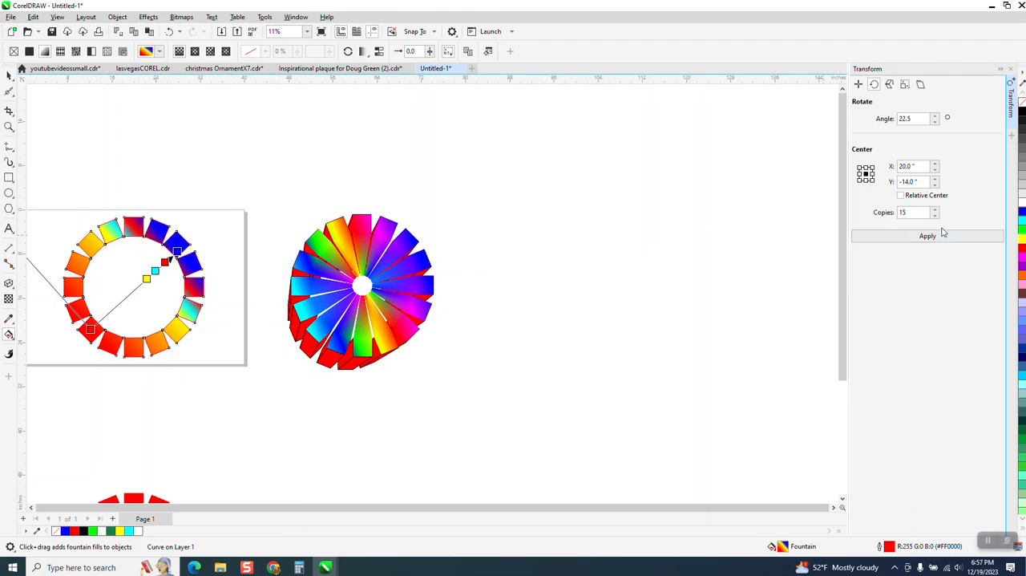
mouse_move(140, 317)
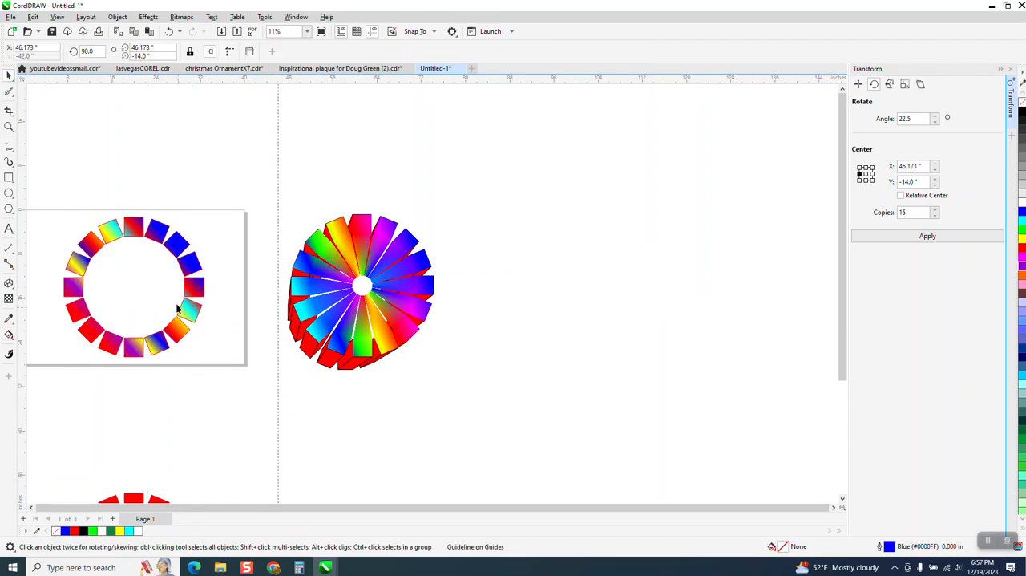
- Select the rainbow-filled ring and set its outline width to None
left_click(134, 286)
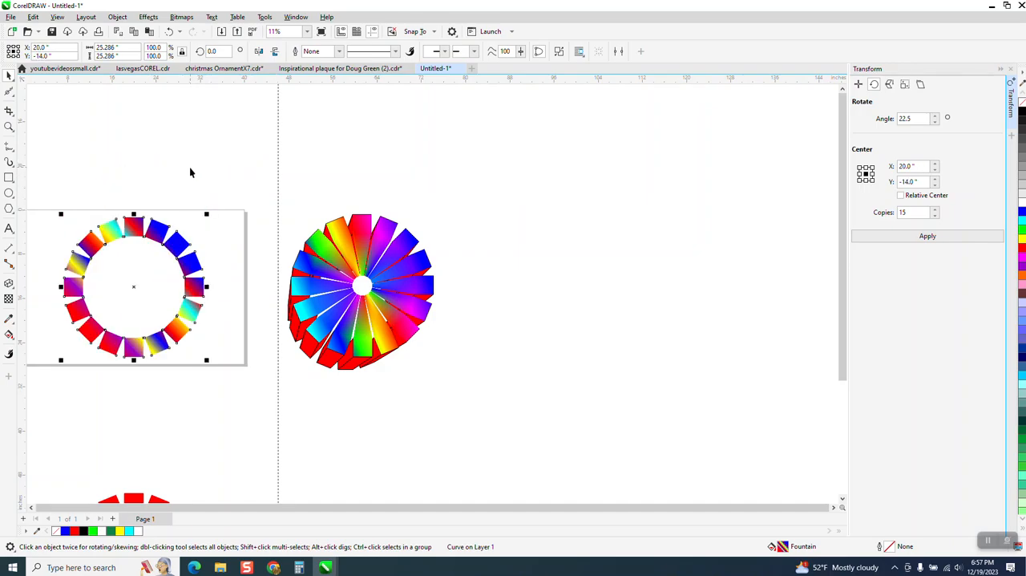
mouse_move(200, 133)
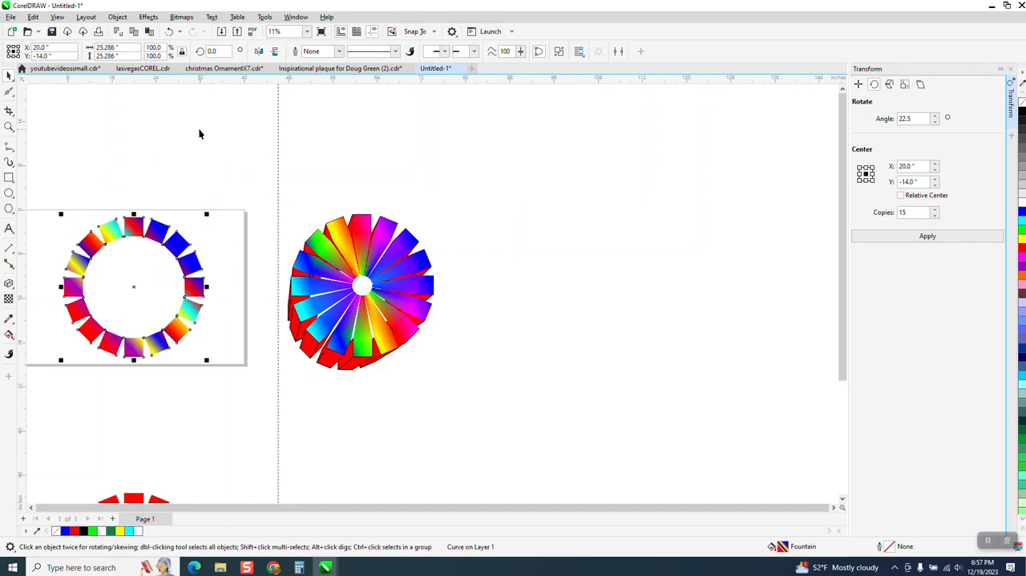
mouse_move(207, 216)
type("15.6")
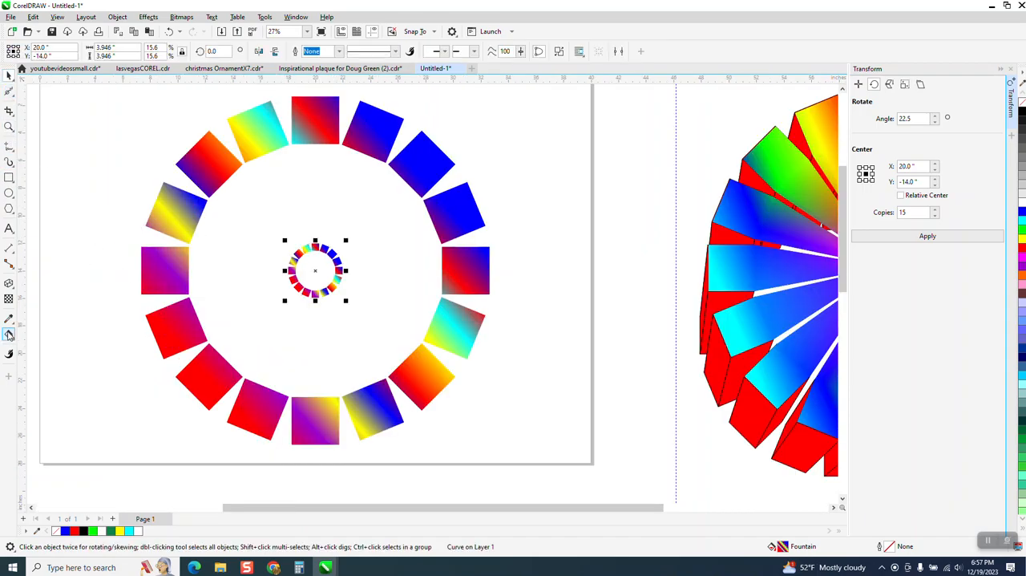
left_click(9, 334)
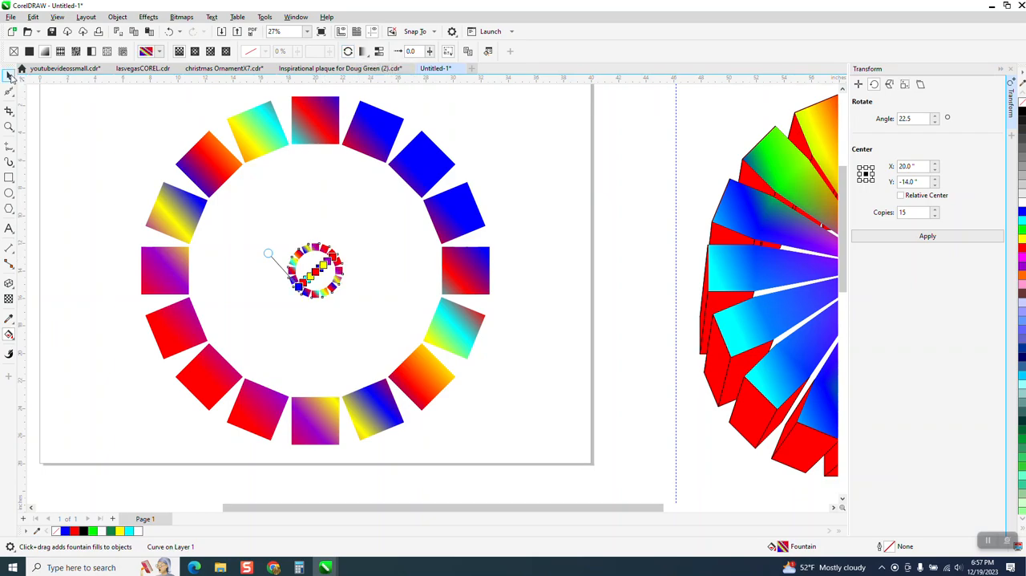
left_click(10, 74)
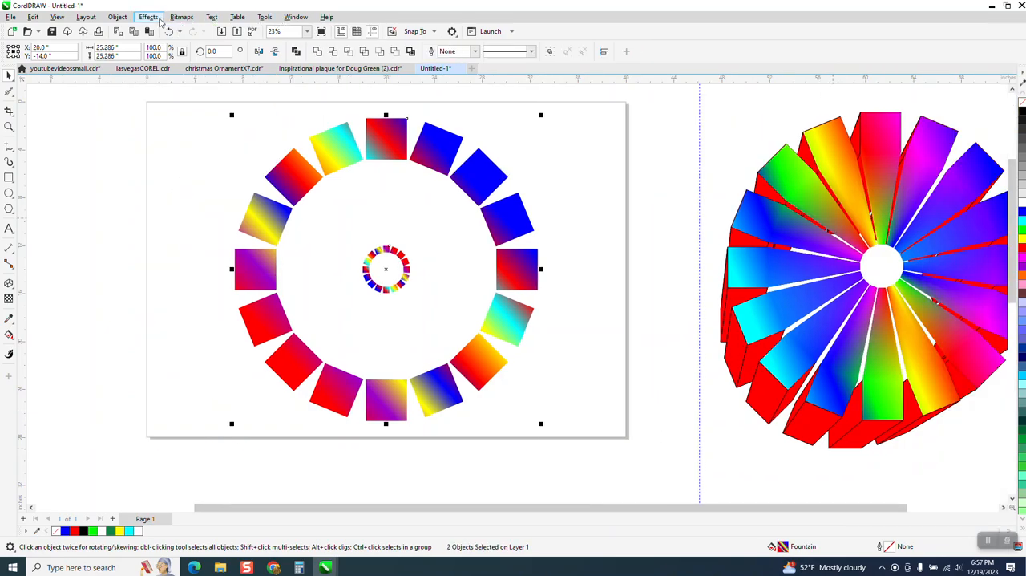
mouse_move(168, 251)
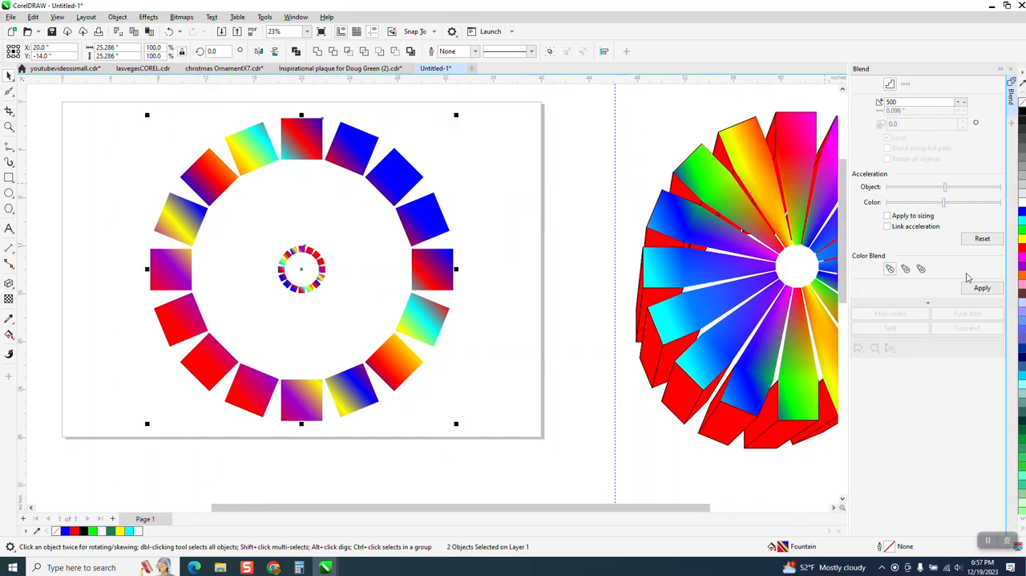
- Apply a blend between the large ring and its small centre copy
left_click(982, 287)
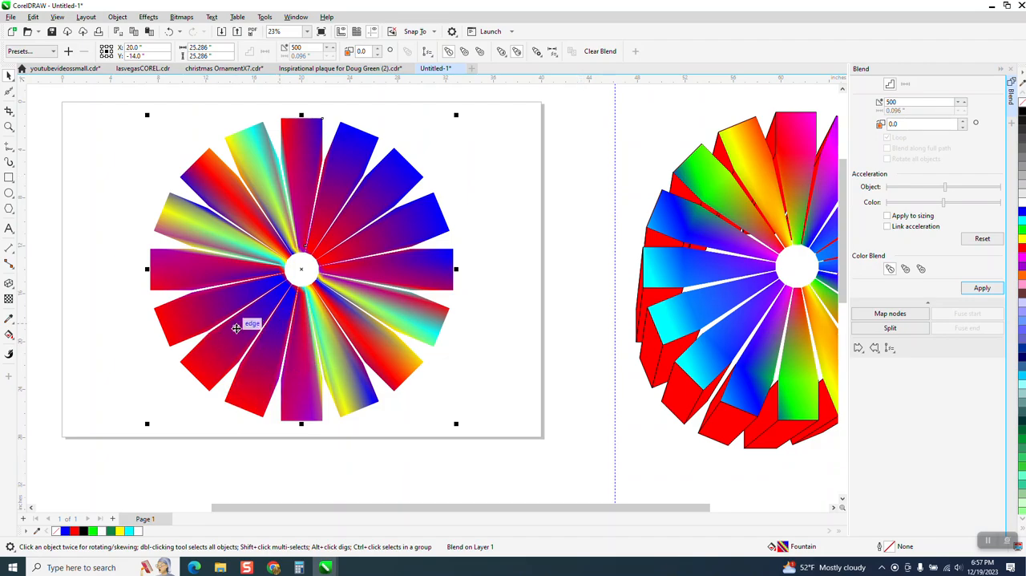
mouse_move(263, 317)
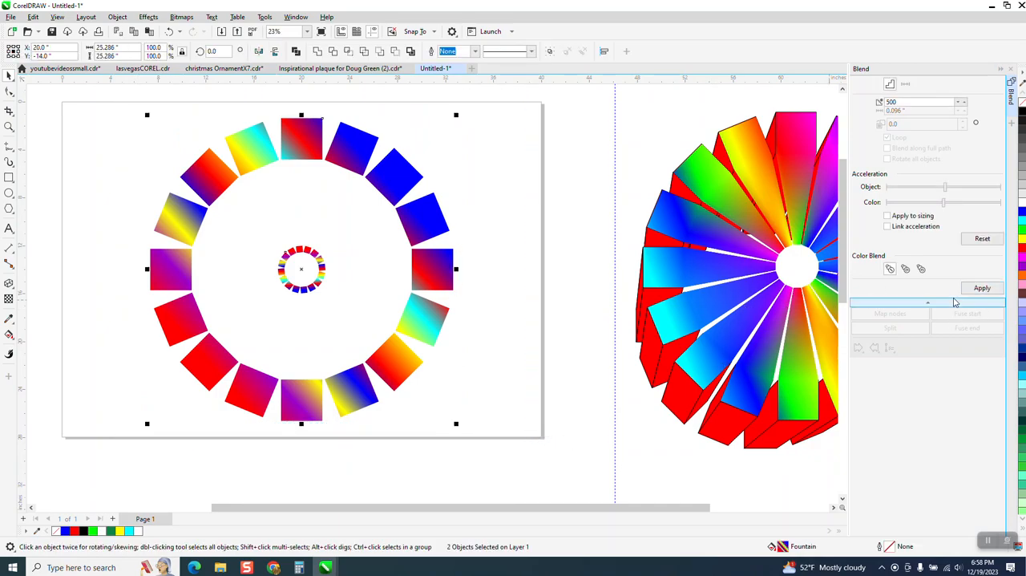
- Reapply the ring blend to form the swirling rainbow pinwheel
left_click(982, 287)
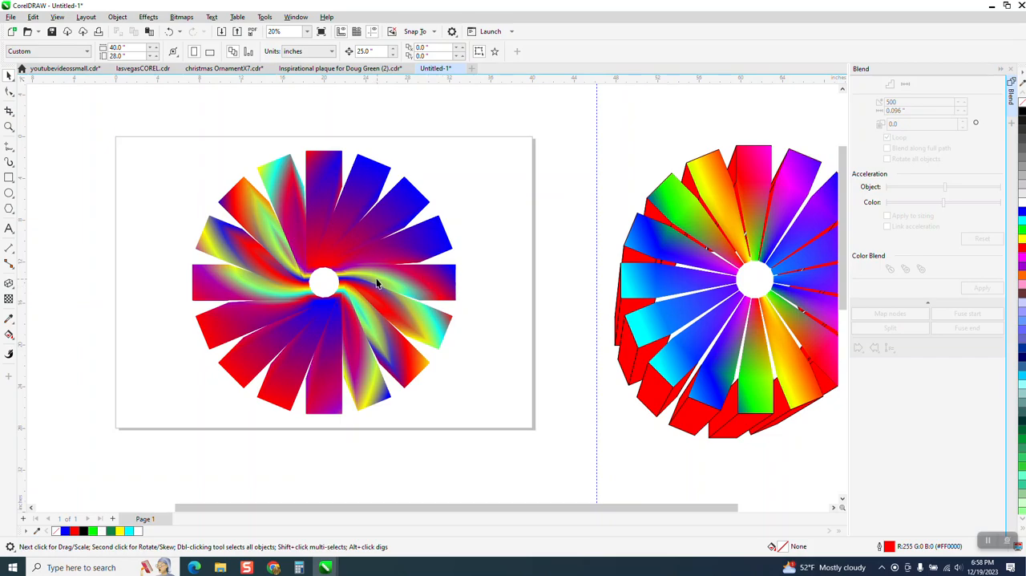
scroll("down", 3)
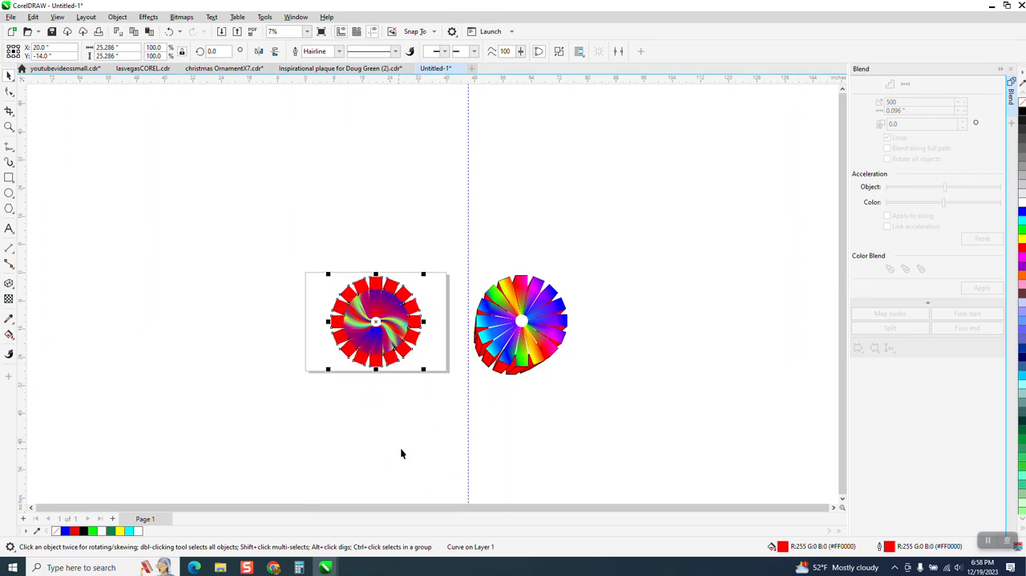
- Extrude the red ring and set the rainbow pinwheel on top of it
left_click(117, 17)
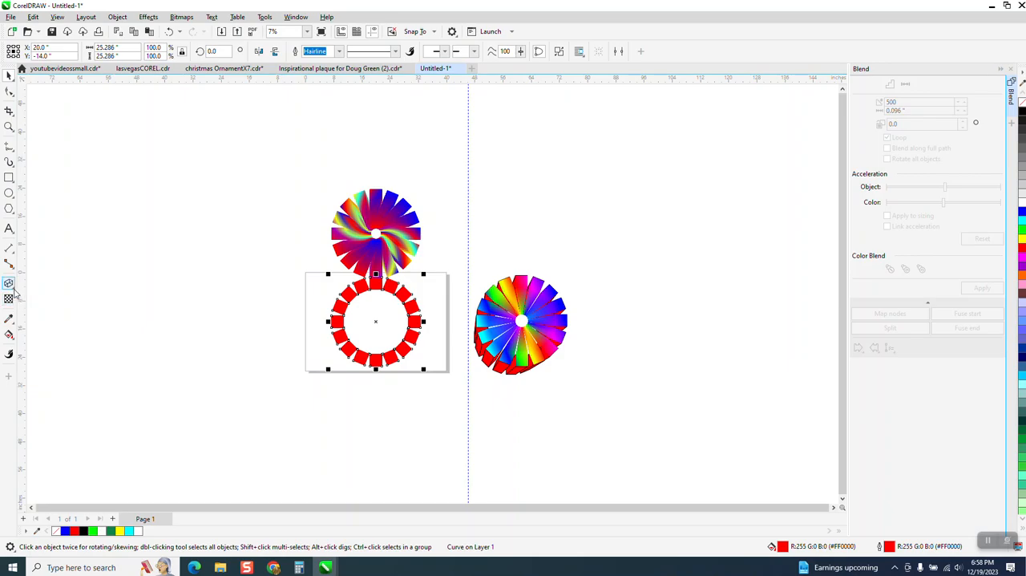
left_click(9, 283)
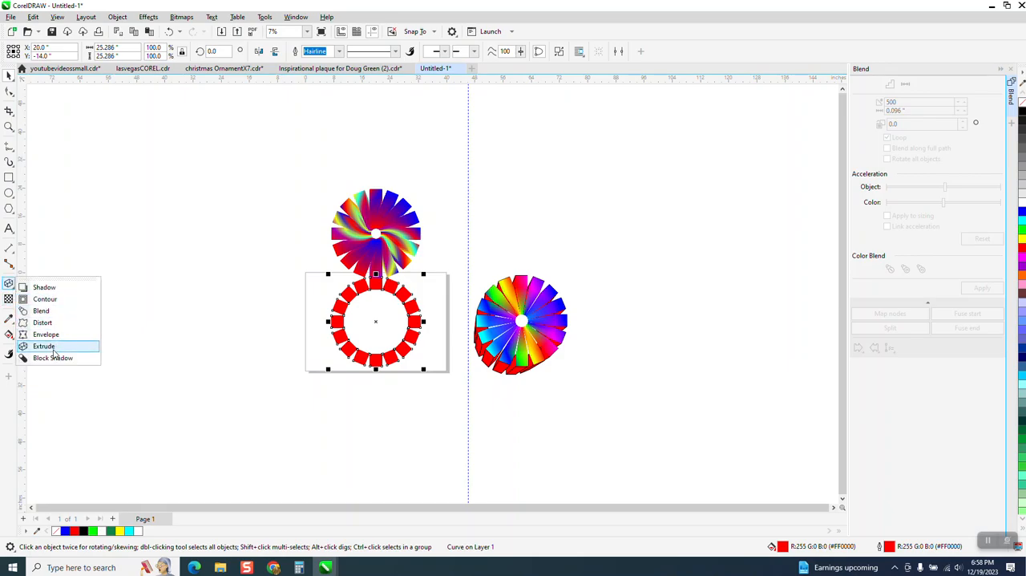
left_click(45, 346)
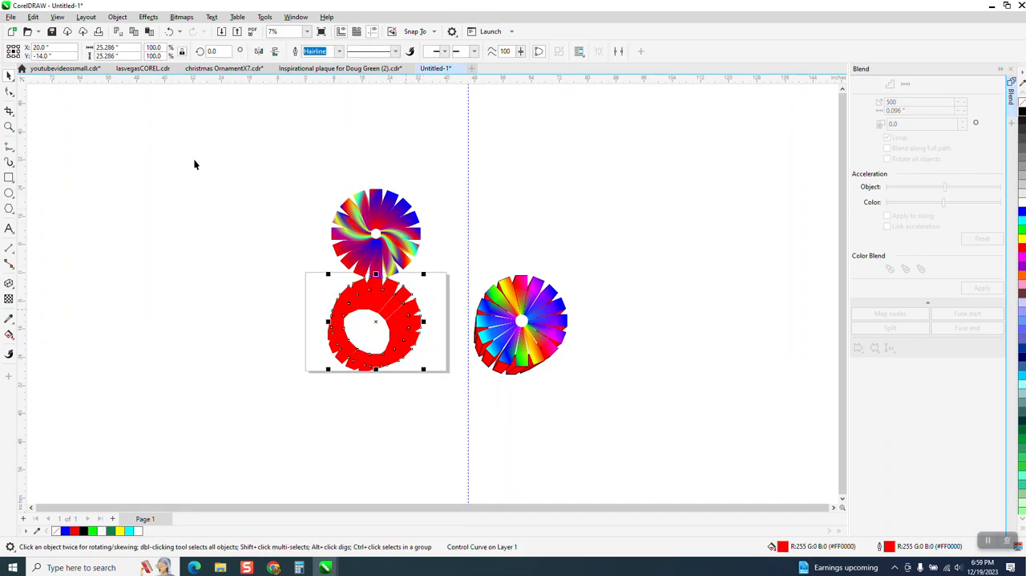
left_click(117, 17)
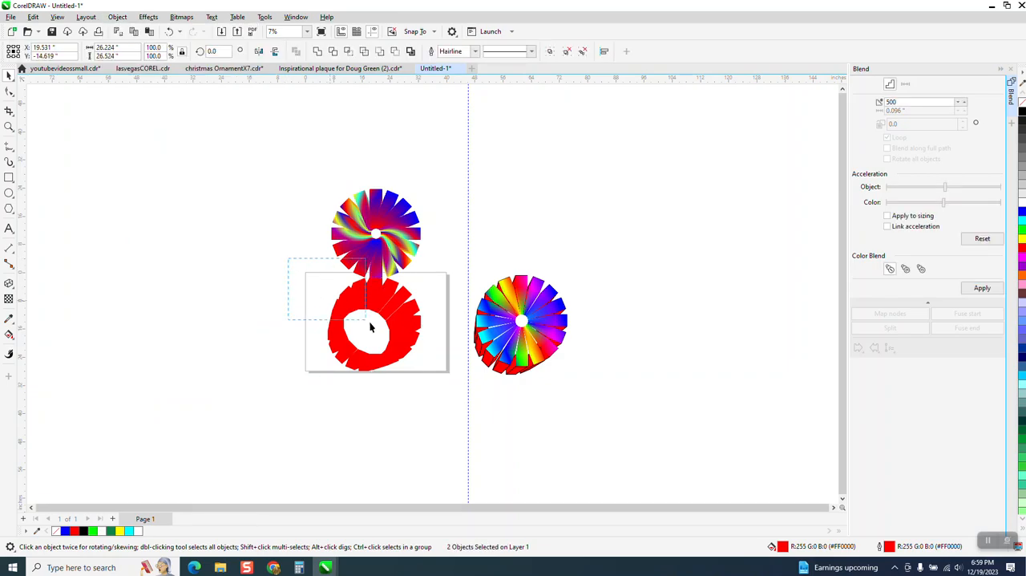
left_click(374, 323)
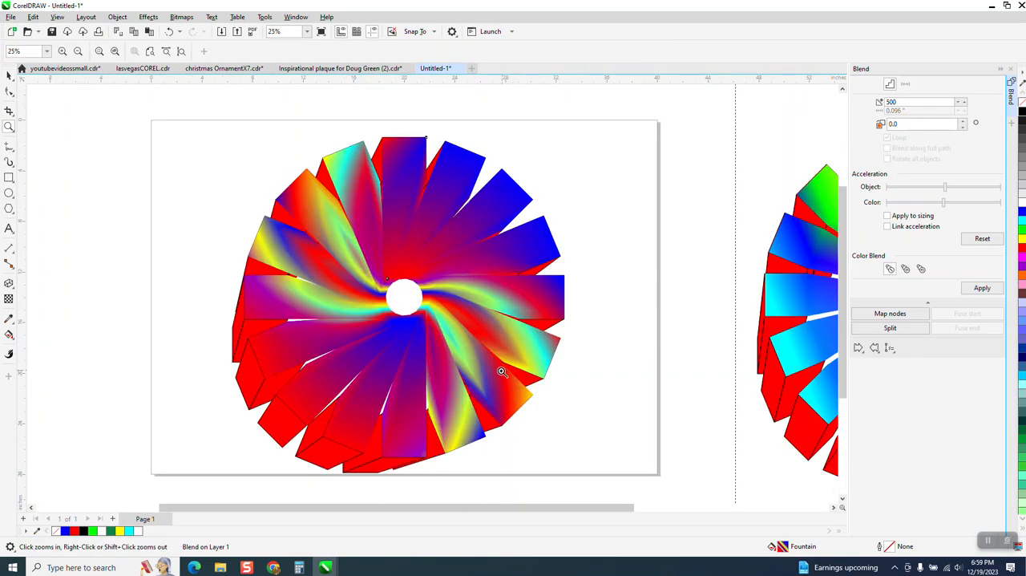
mouse_move(446, 451)
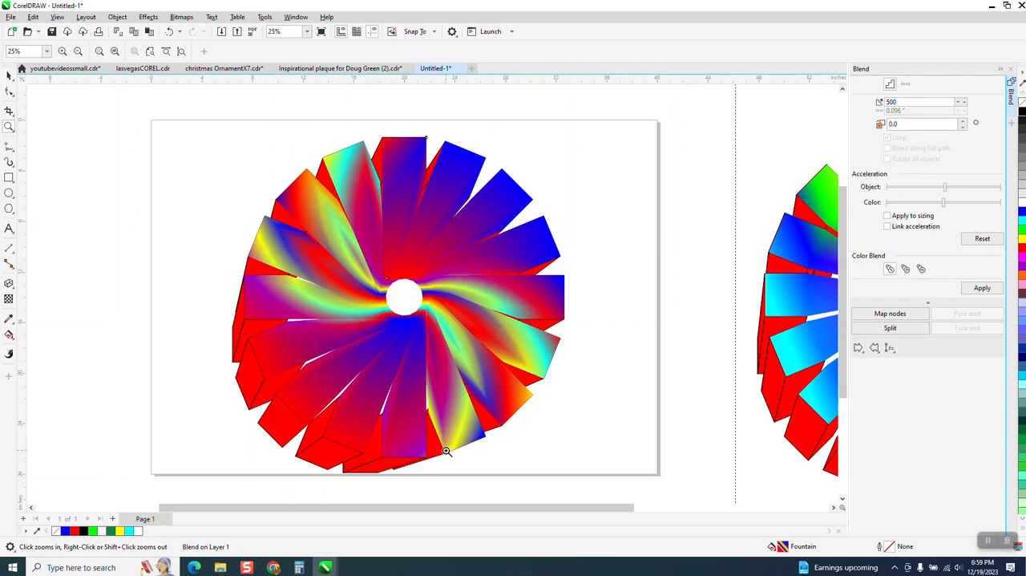
mouse_move(358, 289)
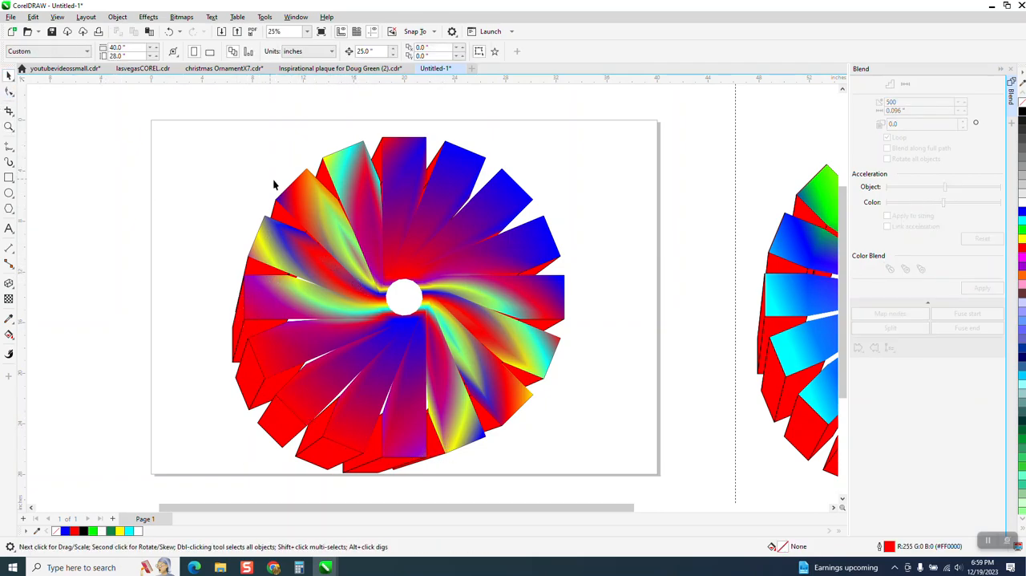
- Deselect everything and undo back to the unblended square ring and tiny inner ring
left_click(404, 297)
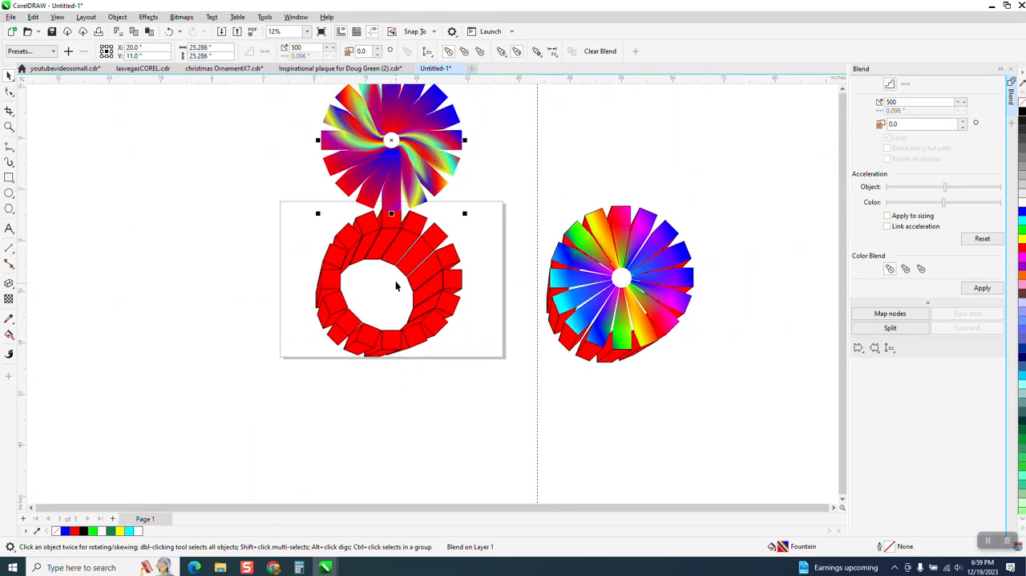
scroll("down", 3)
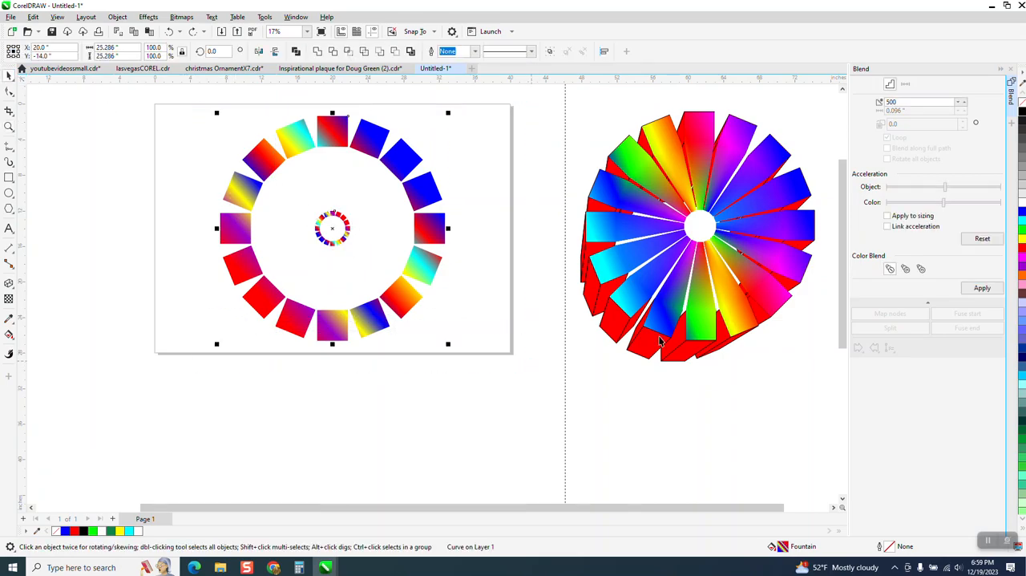
- Extrude the red square ring in 3D and position it overlapping the rainbow pinwheel
left_click(982, 287)
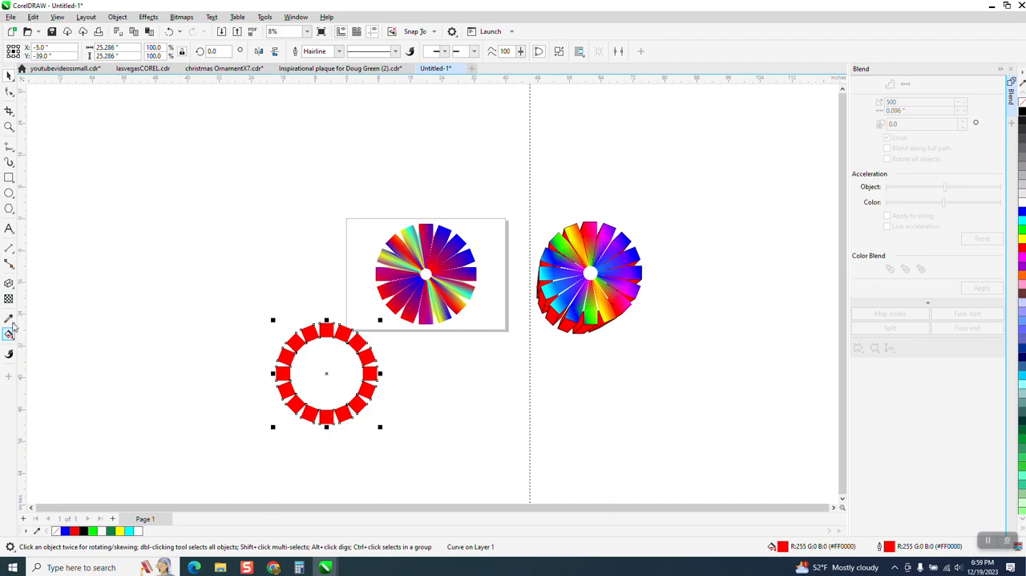
left_click(11, 326)
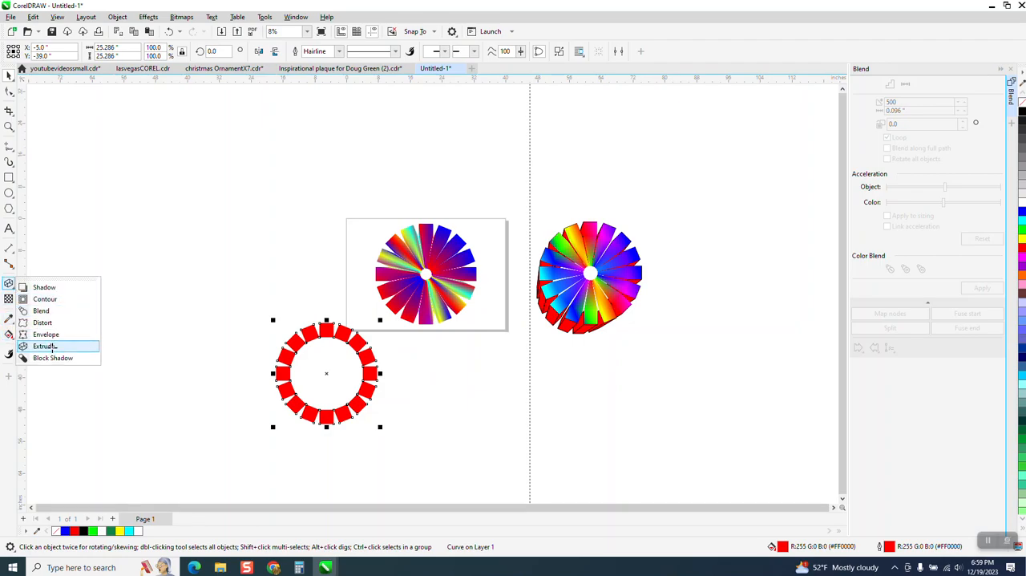
left_click(44, 345)
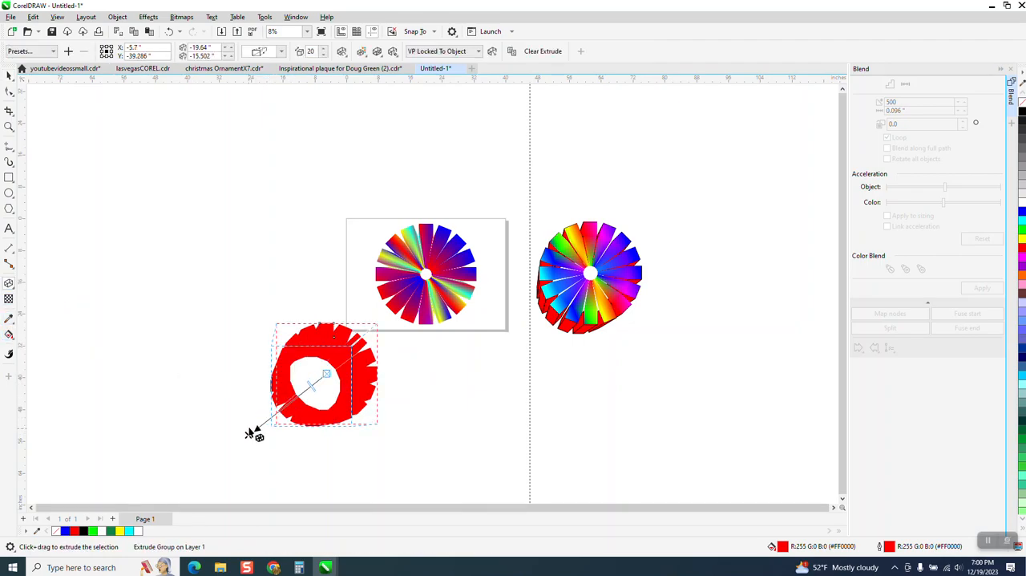
left_click(117, 16)
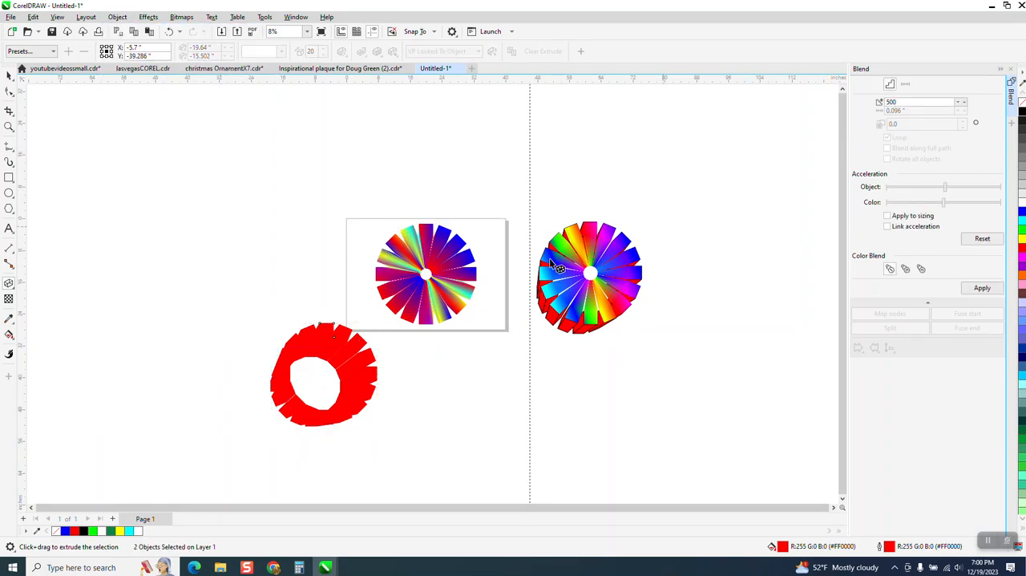
left_click(324, 375)
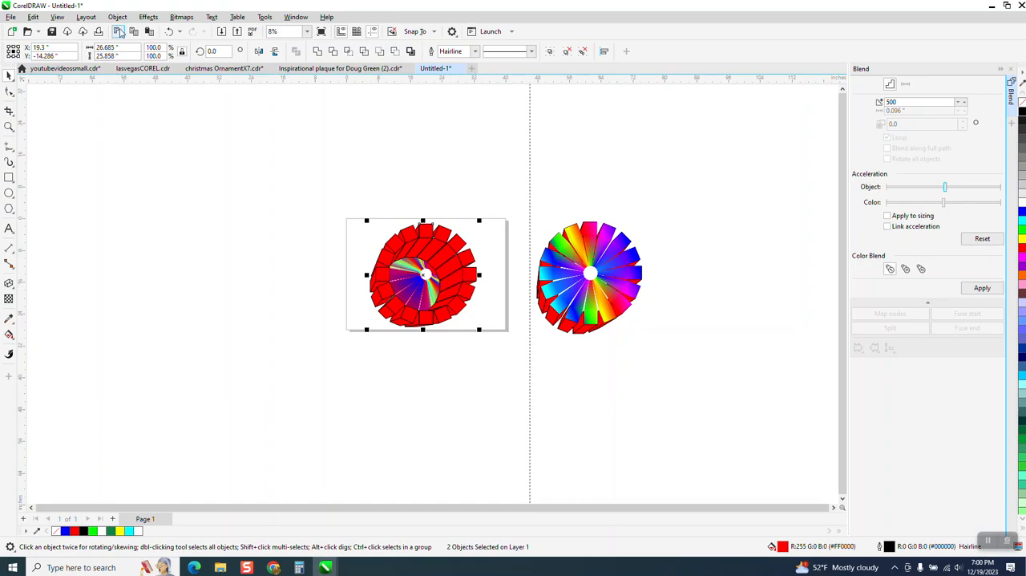
left_click(118, 16)
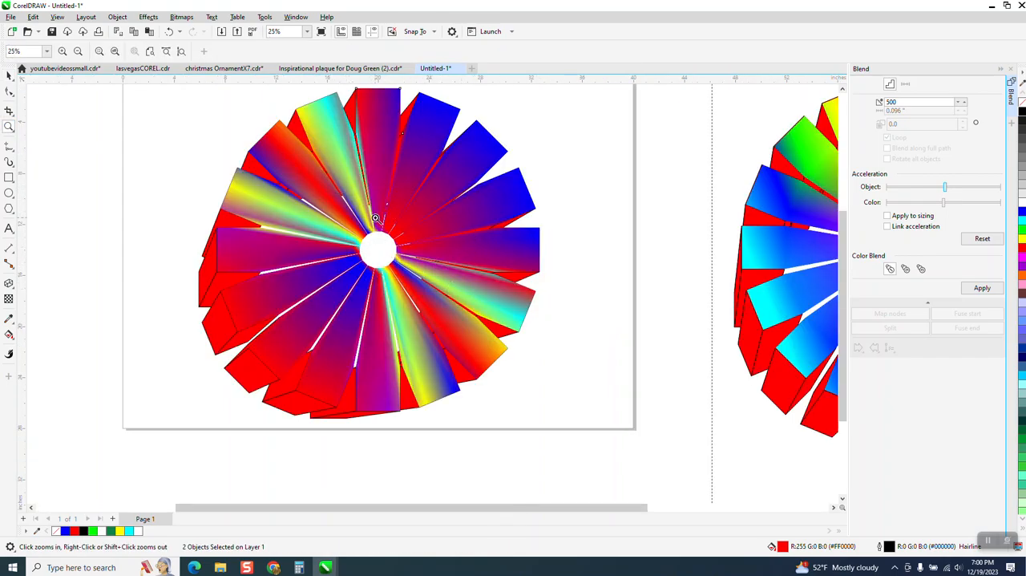
mouse_move(421, 256)
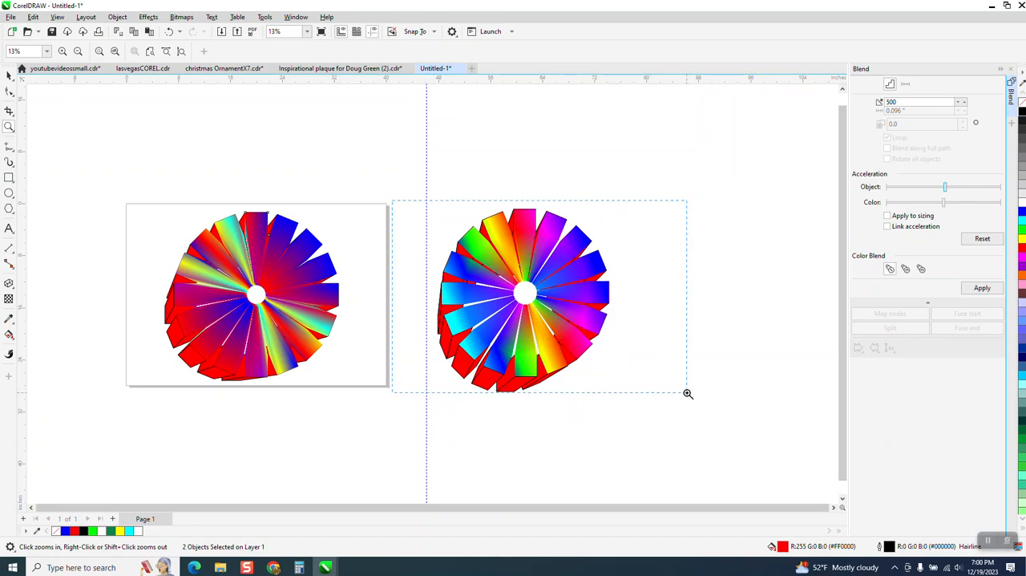
left_click(688, 392)
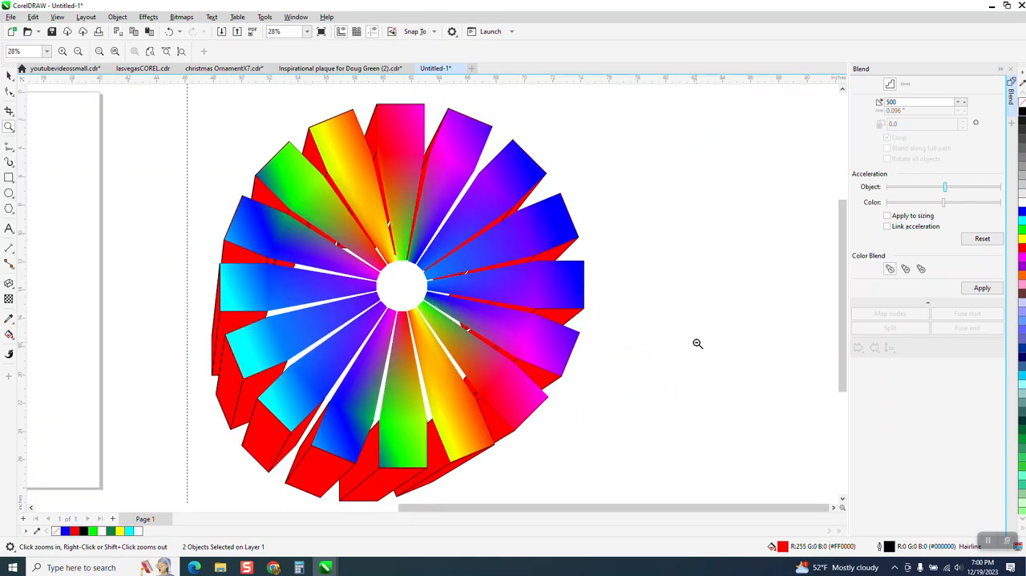